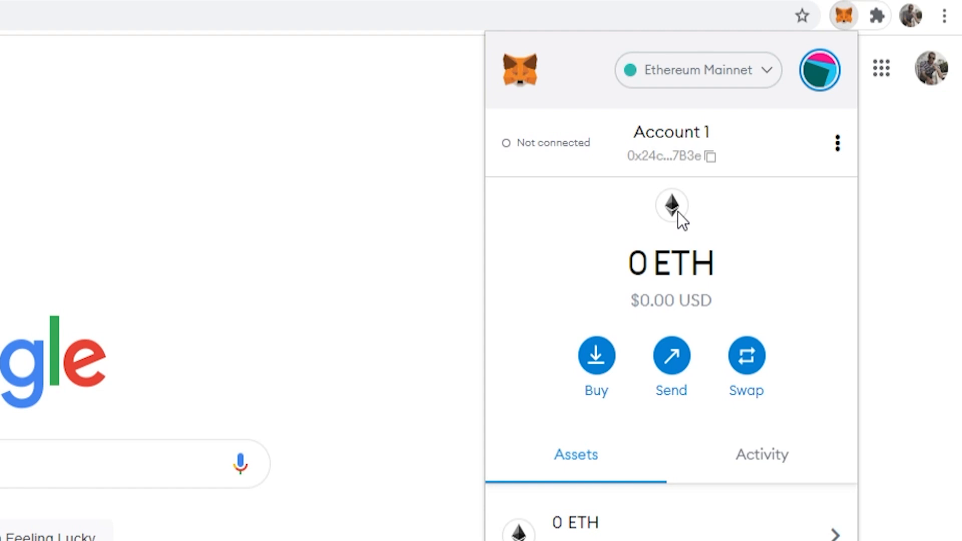
pyautogui.moveTo(829, 155)
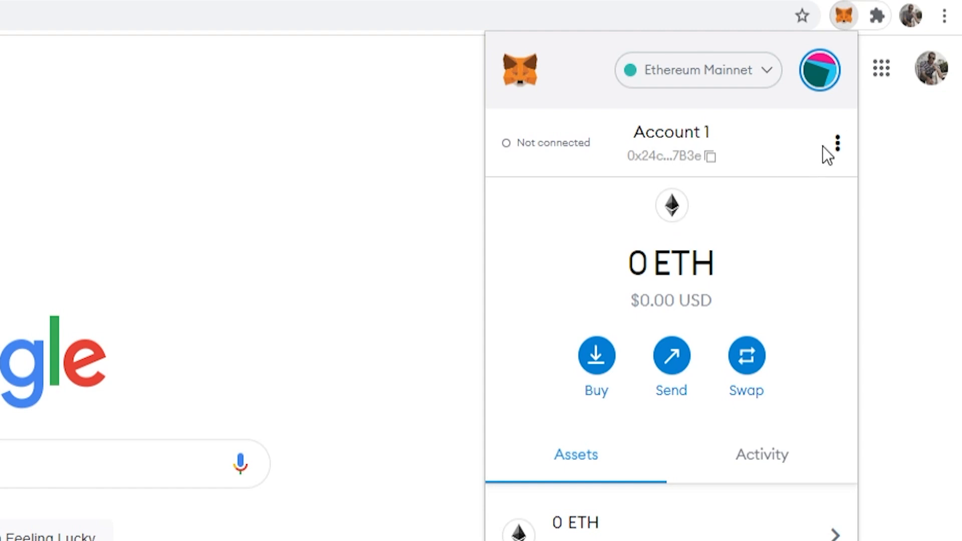
pyautogui.moveTo(800, 145)
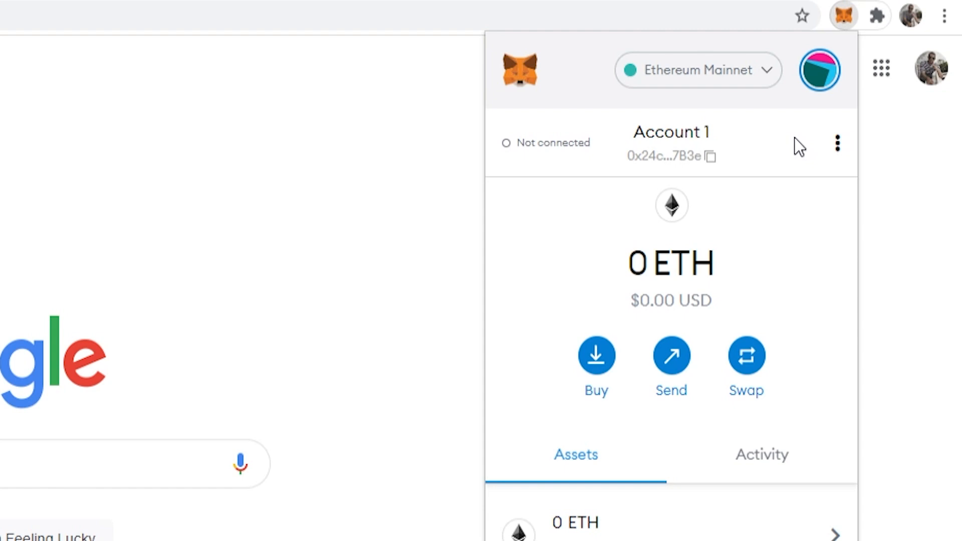
pyautogui.moveTo(820, 69)
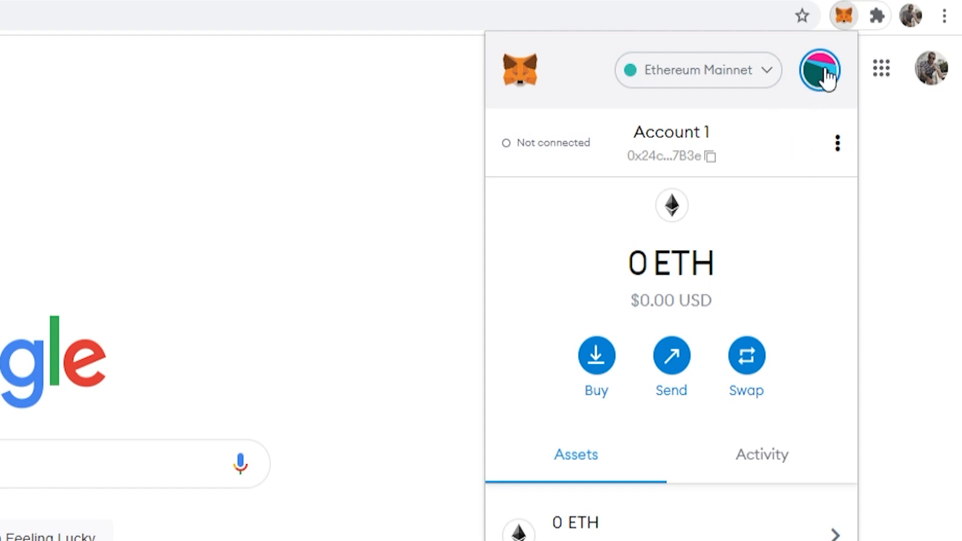
# - Begin revealing the wallet's Secret Recovery Phrase from the Security & privacy settings
pyautogui.click(820, 66)
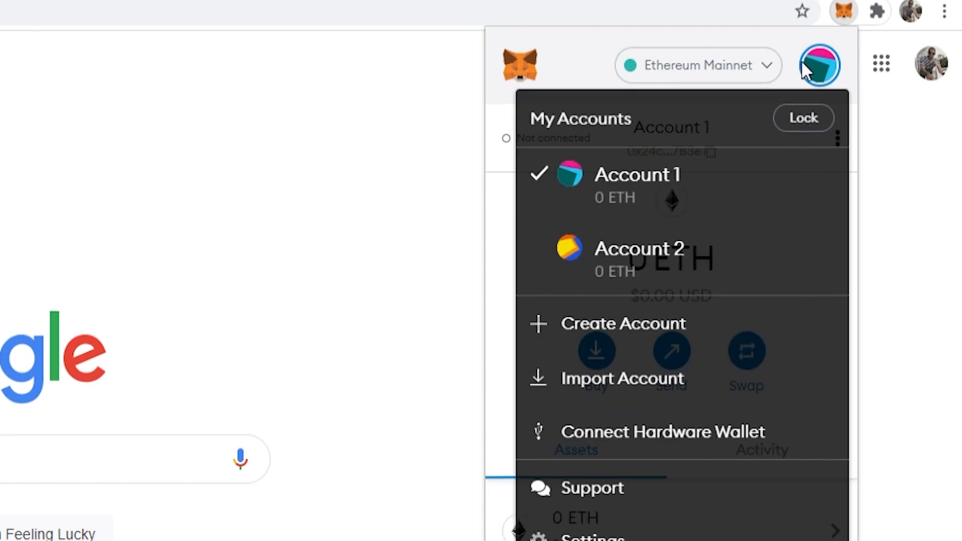
pyautogui.click(607, 537)
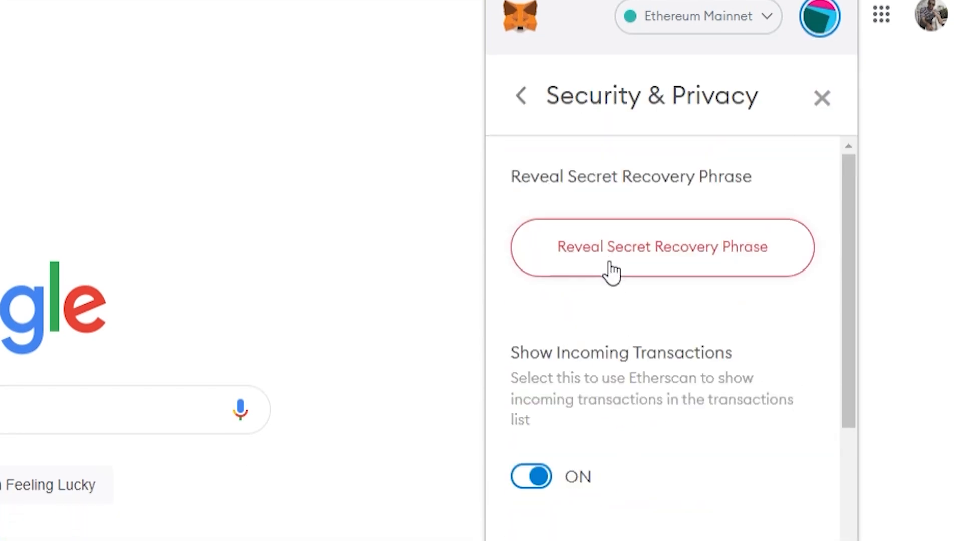
pyautogui.click(661, 247)
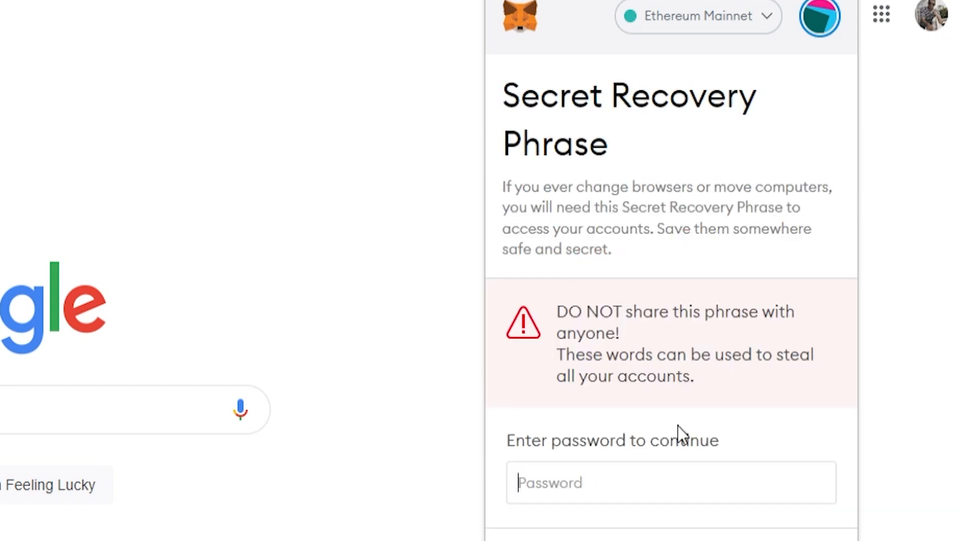
pyautogui.moveTo(625, 455)
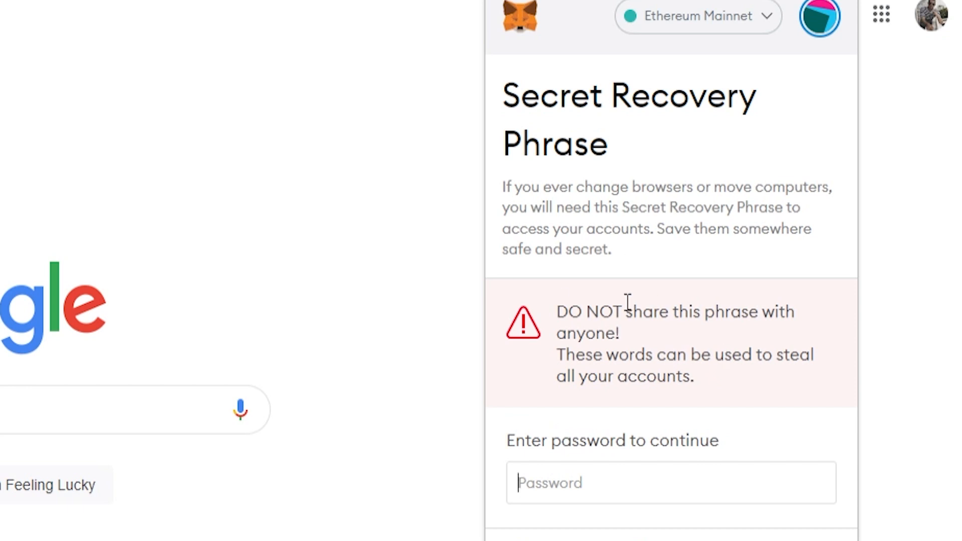
pyautogui.moveTo(739, 388)
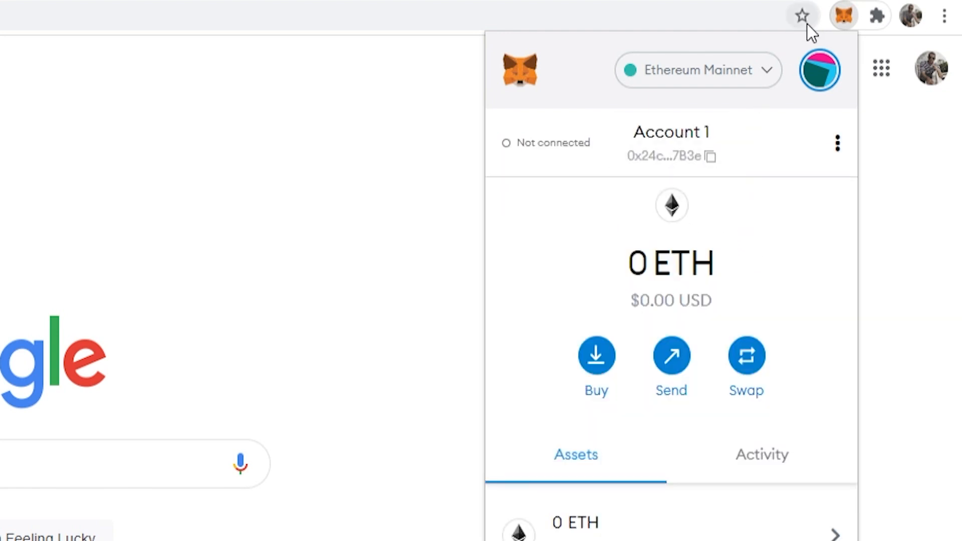
# - Remove the MetaMask extension from Chrome and confirm the removal
pyautogui.click(877, 16)
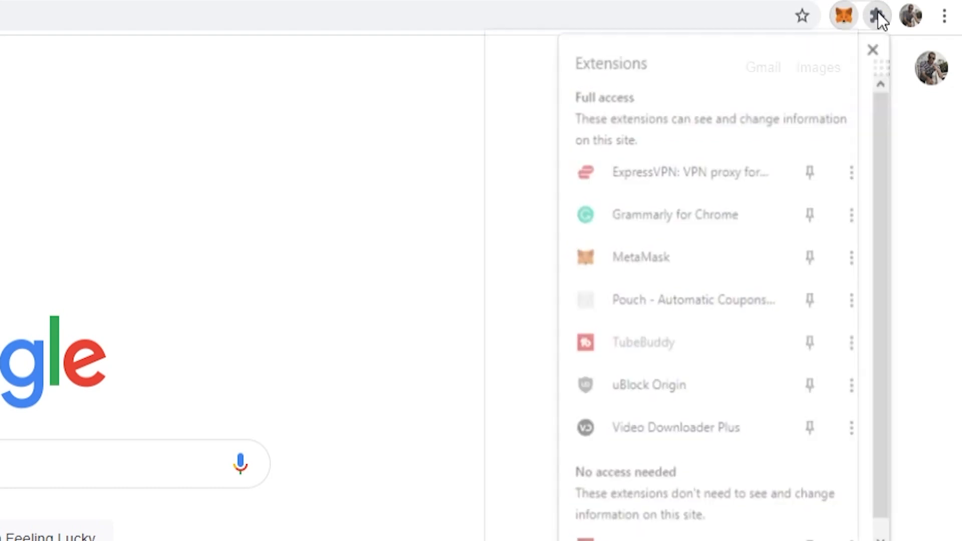
pyautogui.moveTo(668, 273)
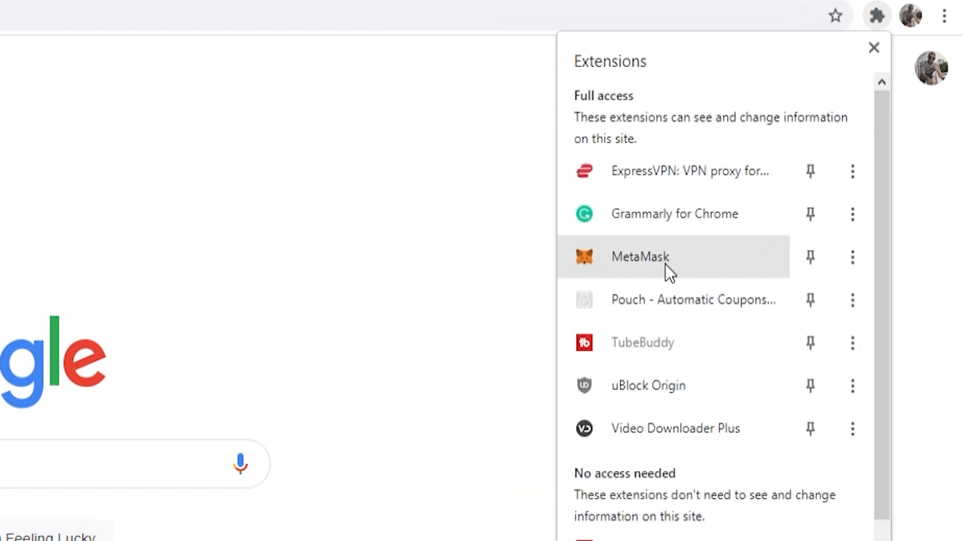
pyautogui.click(852, 257)
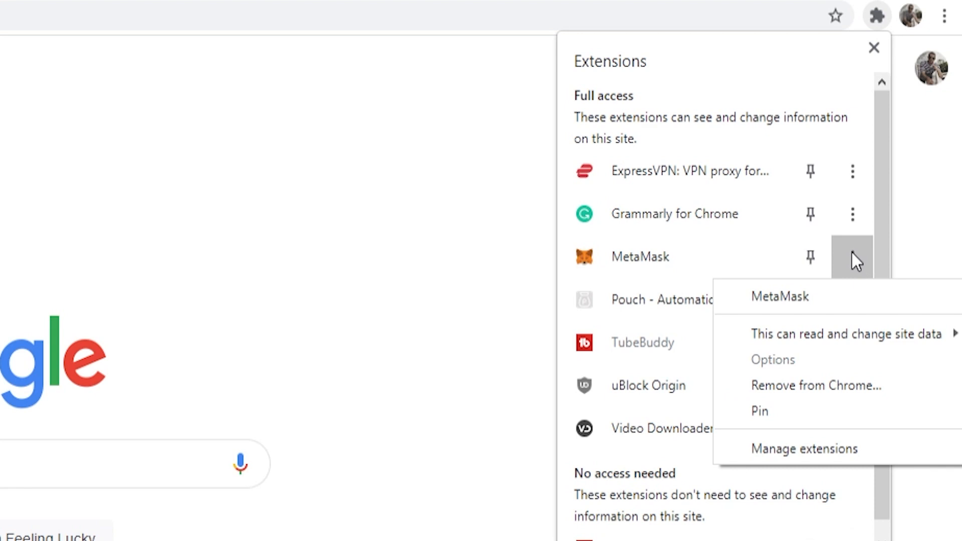
pyautogui.click(816, 385)
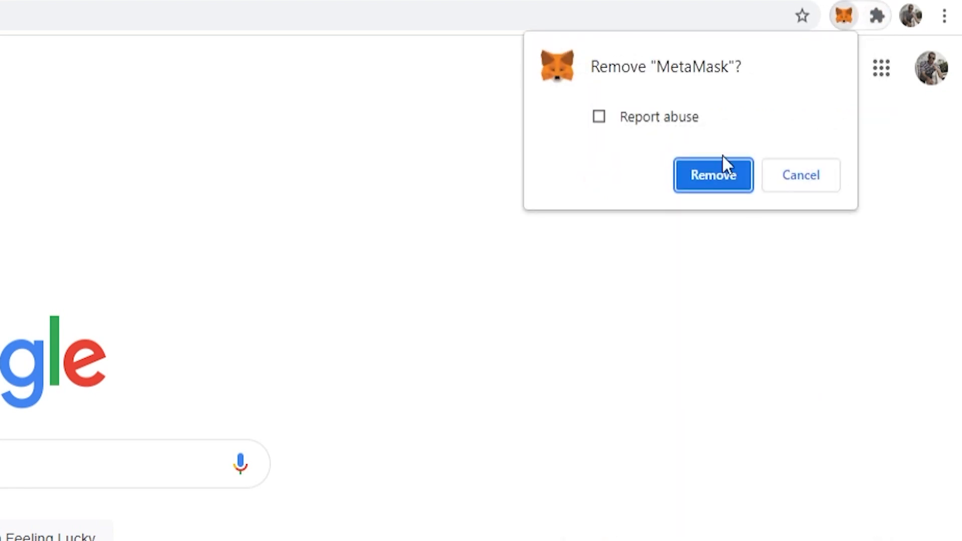
pyautogui.click(714, 175)
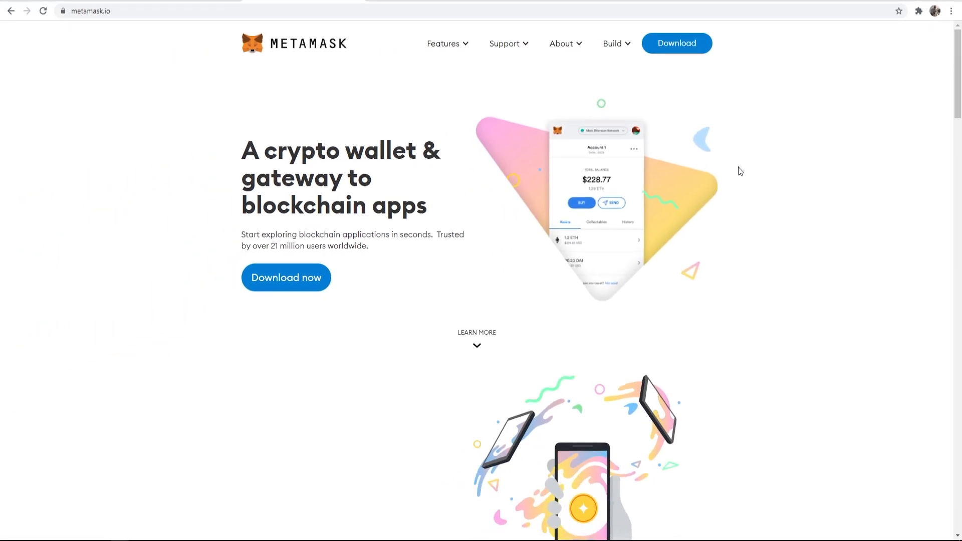
# - Go to the MetaMask download page and install MetaMask for Chrome
pyautogui.click(676, 43)
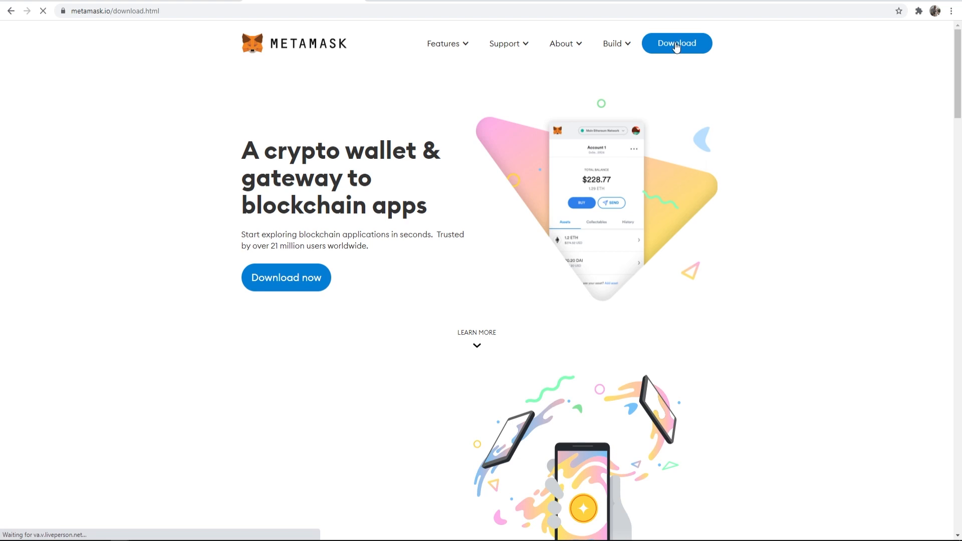
pyautogui.click(677, 43)
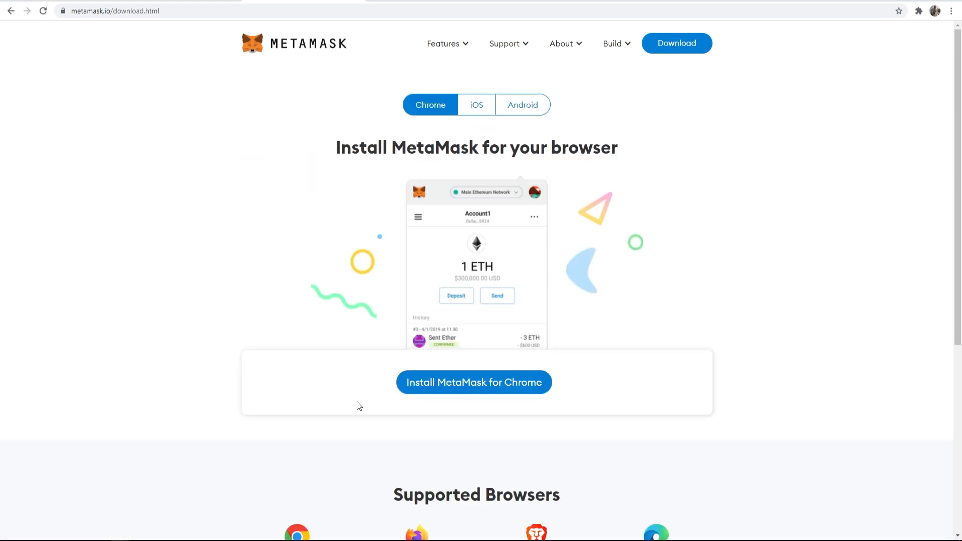
pyautogui.click(474, 382)
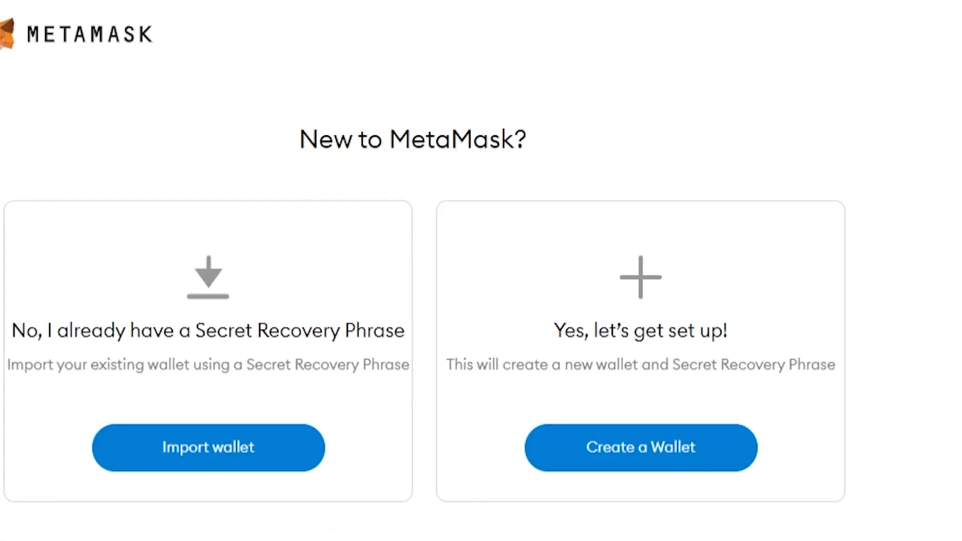
pyautogui.doubleClick(208, 330)
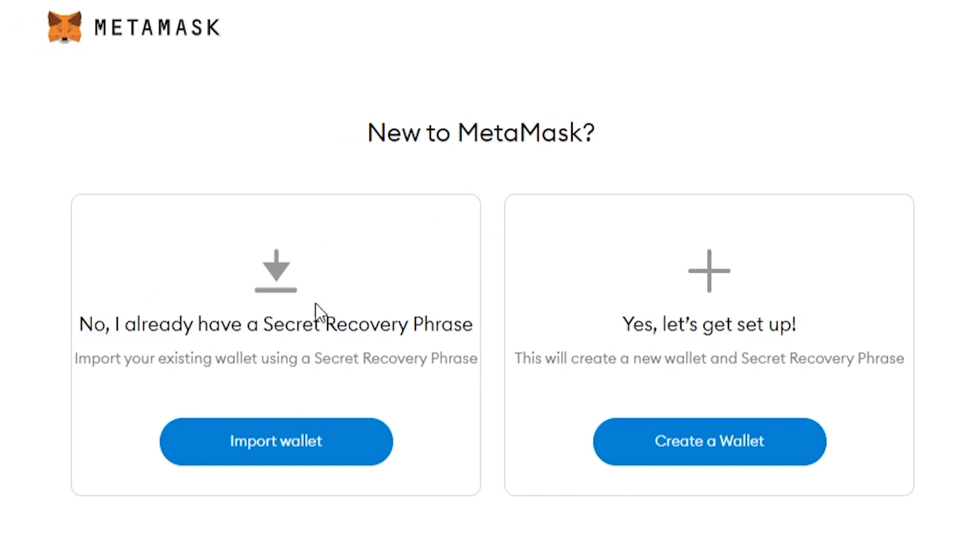
pyautogui.doubleClick(367, 325)
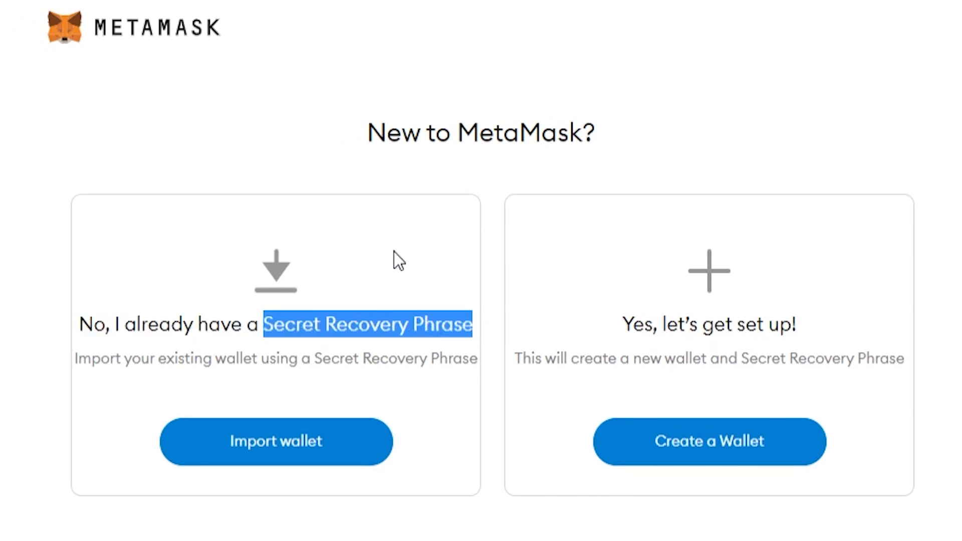
pyautogui.click(396, 258)
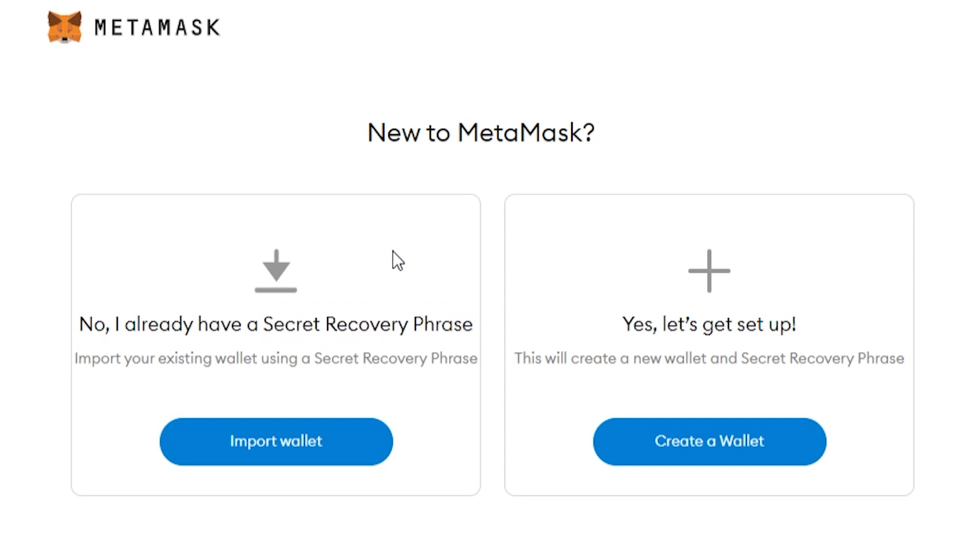